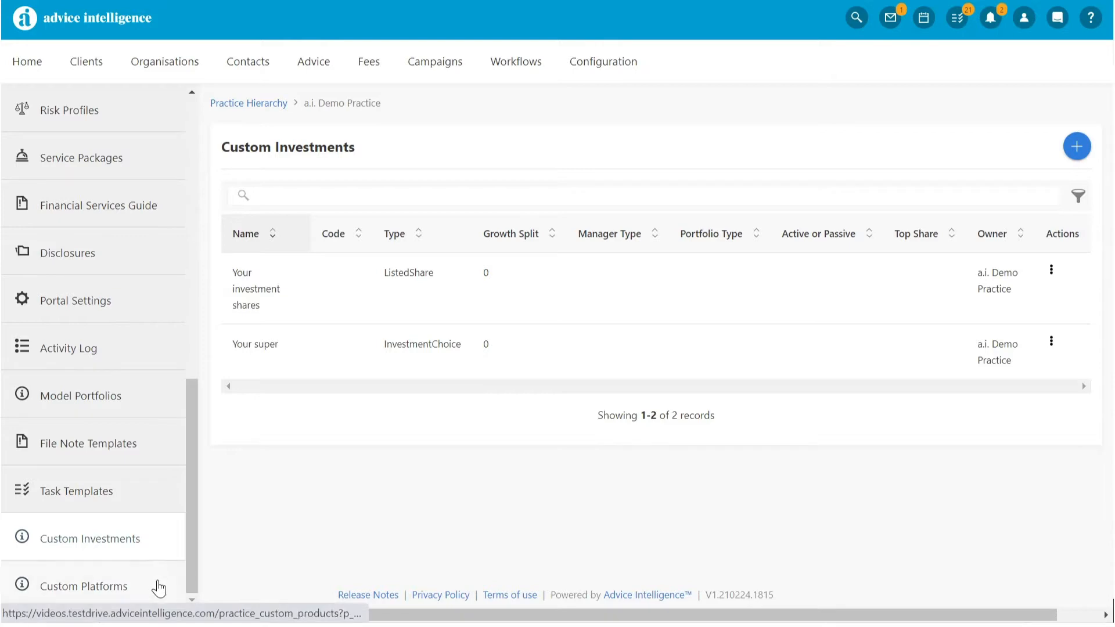
{"action": "mouse_move", "coordinate": [1086, 164]}
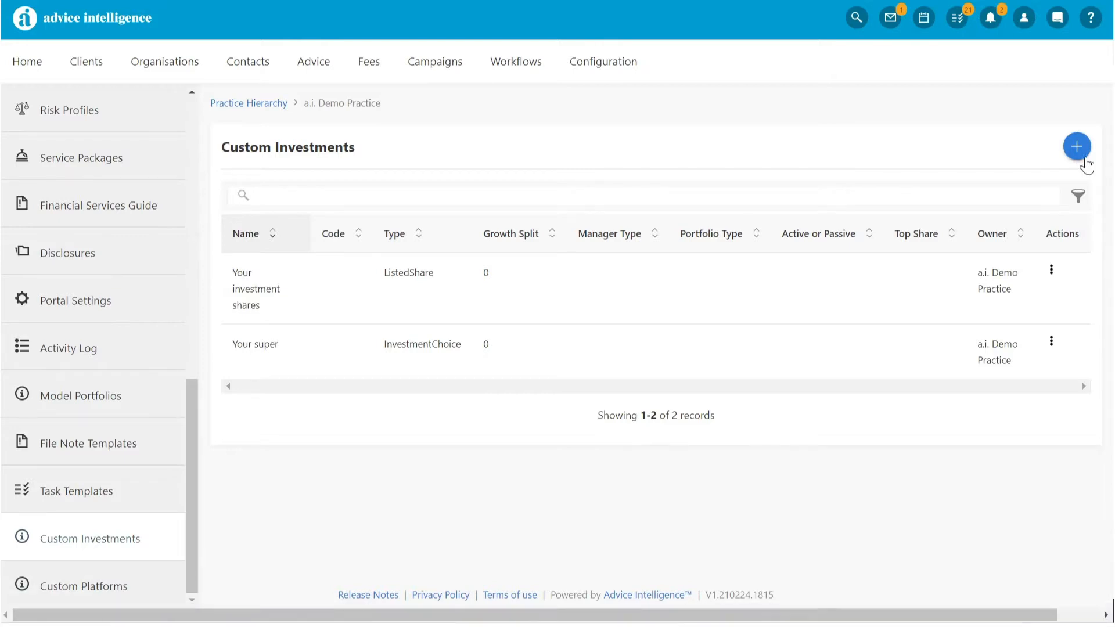
- Create custom investment SME (code SME-D, Investment Choice, Multiple managers, Diversified, Active) and save it
{"action": "left_click", "coordinate": [1075, 146]}
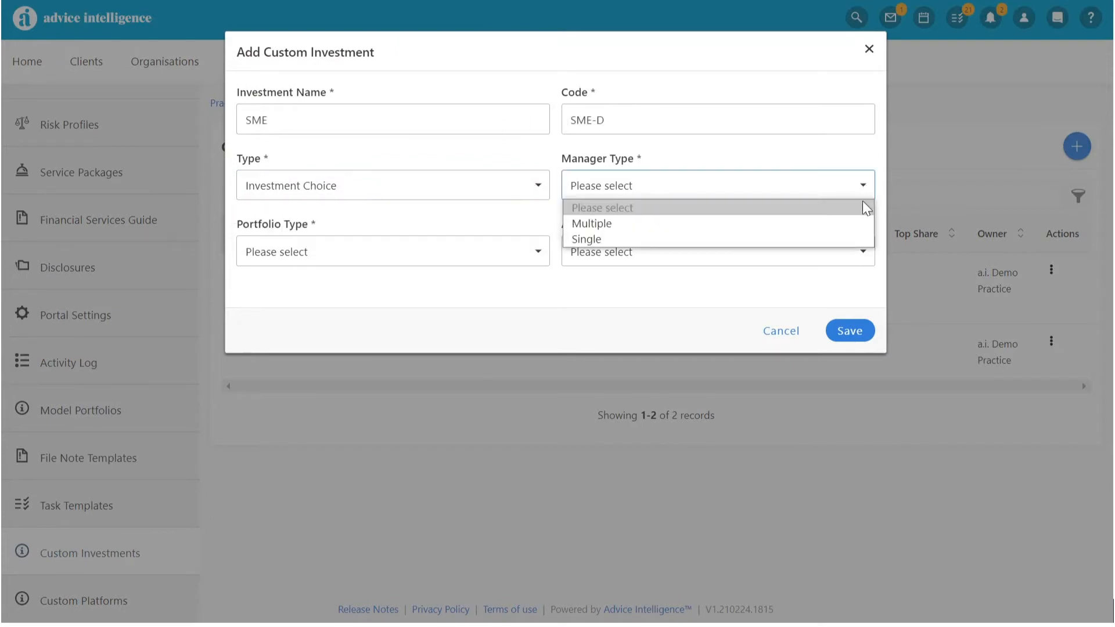
{"action": "left_click", "coordinate": [591, 223]}
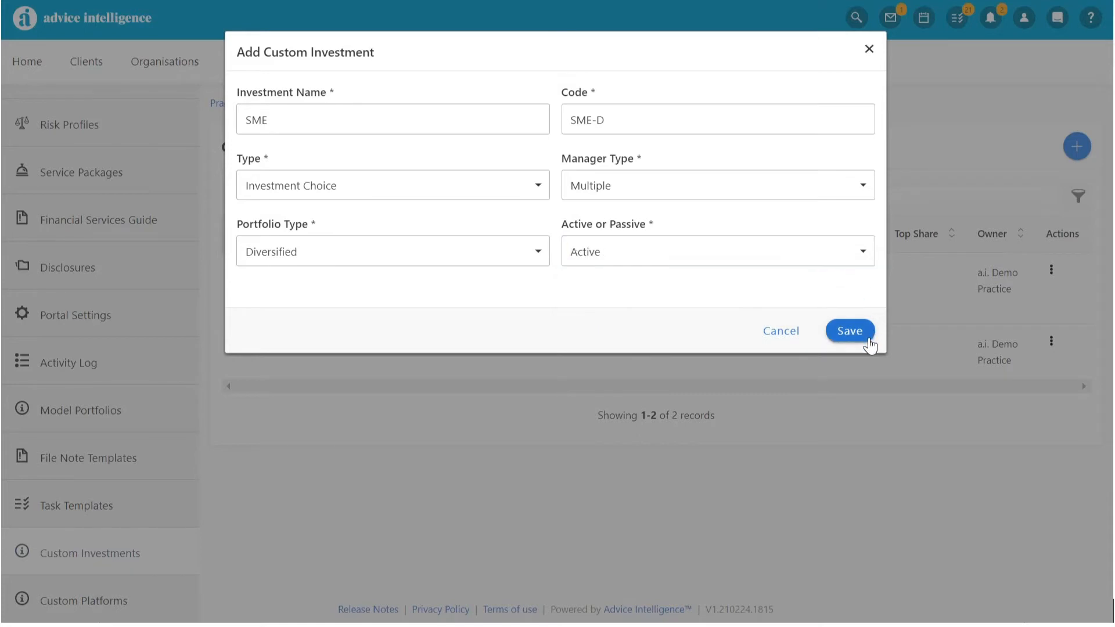
{"action": "left_click", "coordinate": [850, 331]}
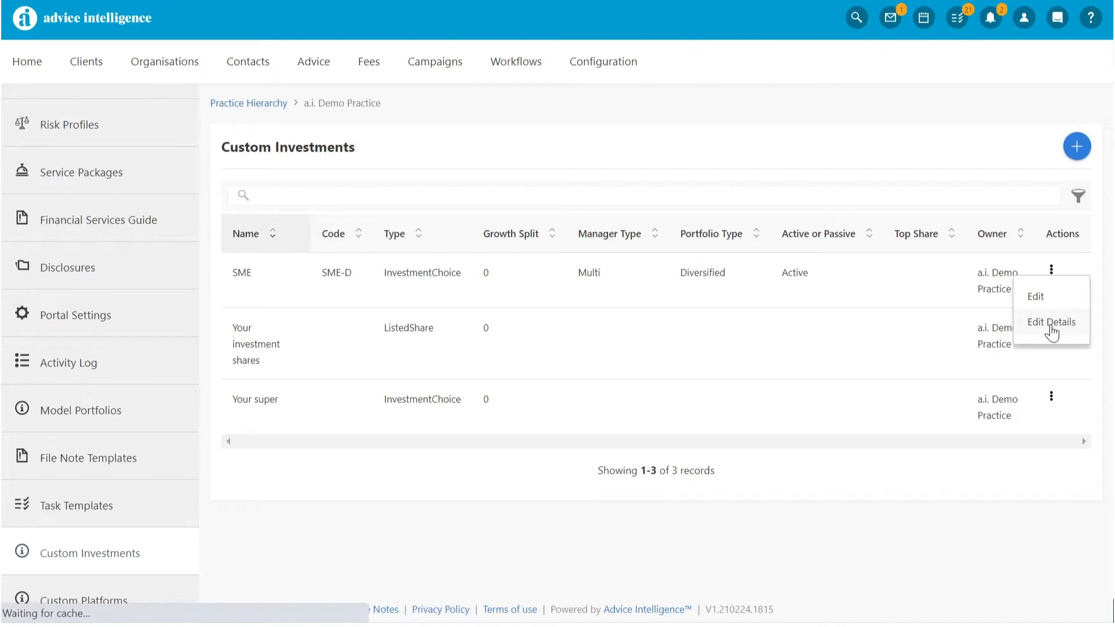
- Allocate SME 100% to the Australian Shares asset sub-class
{"action": "left_click", "coordinate": [1056, 322]}
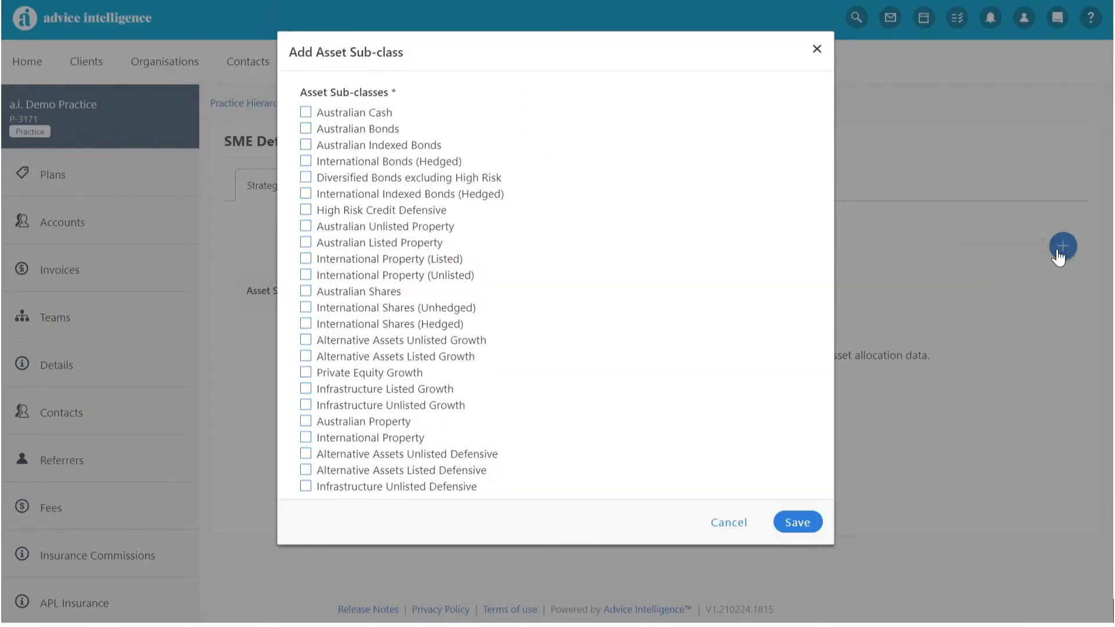
{"action": "left_click", "coordinate": [305, 291]}
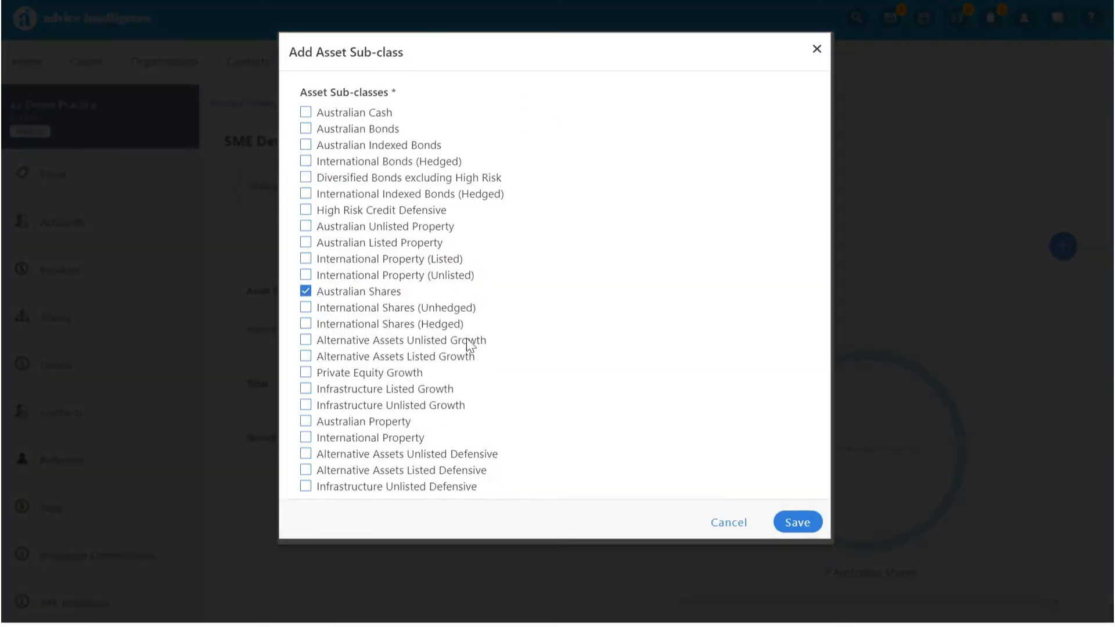
{"action": "left_click", "coordinate": [796, 522]}
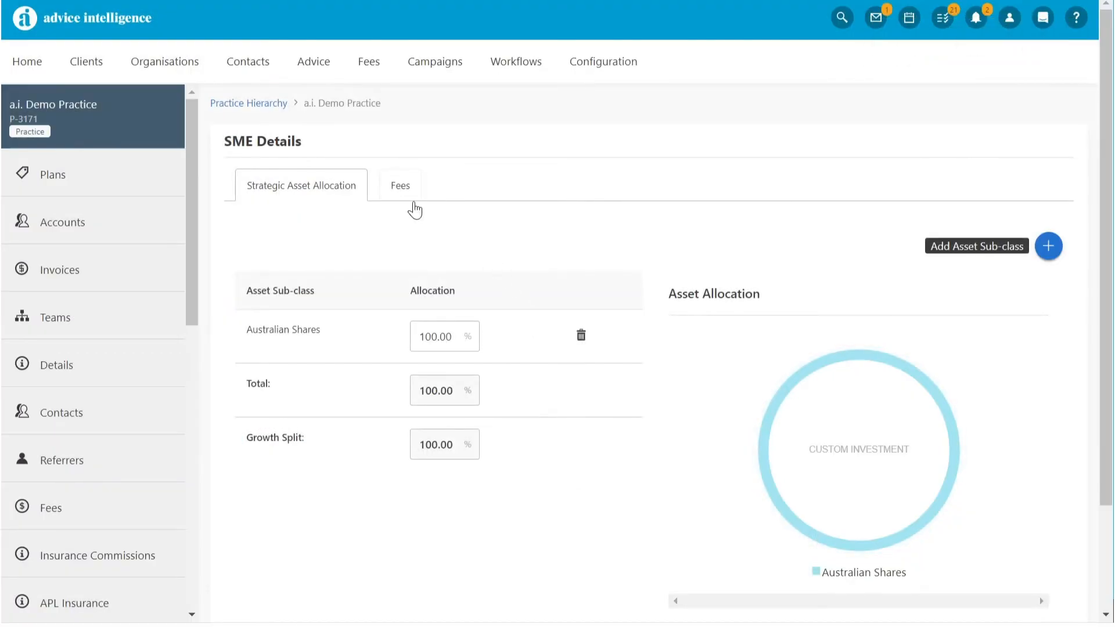
- Add SME's ongoing fees: Expense Recovery 0.40%, MER 0.40% and Ongoing Advice 1.00%
{"action": "left_click", "coordinate": [400, 185]}
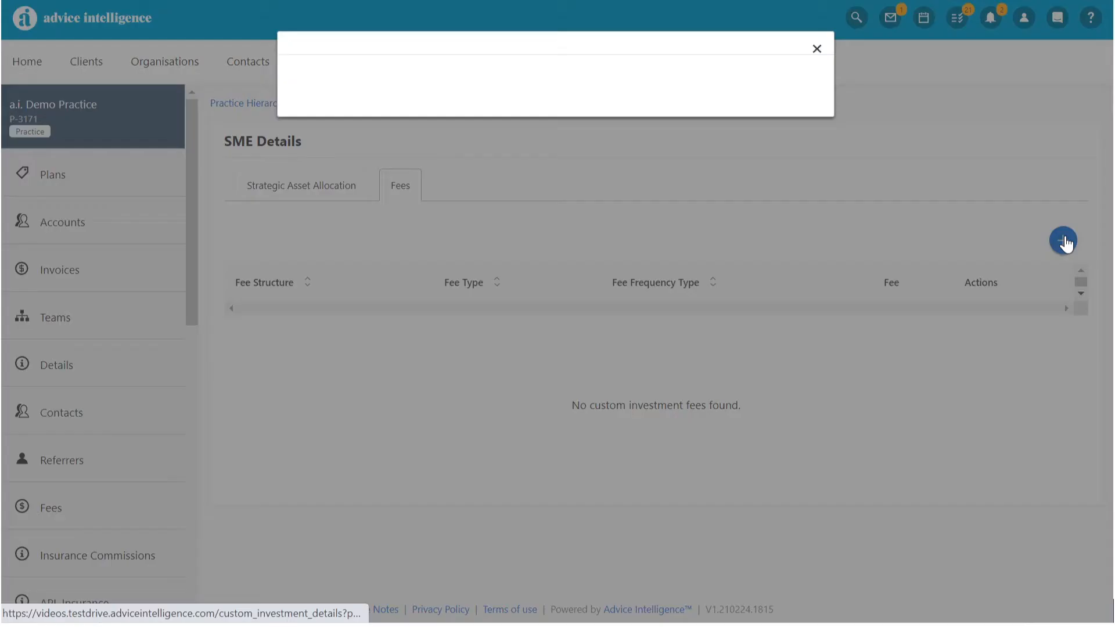
{"action": "left_click", "coordinate": [553, 183]}
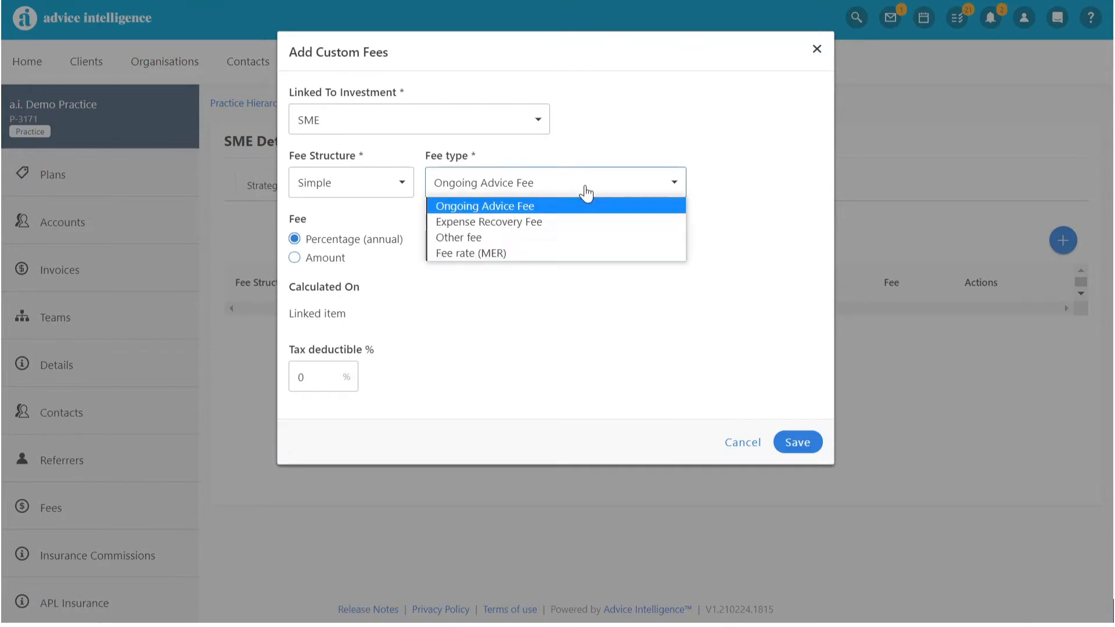
{"action": "left_click", "coordinate": [796, 441]}
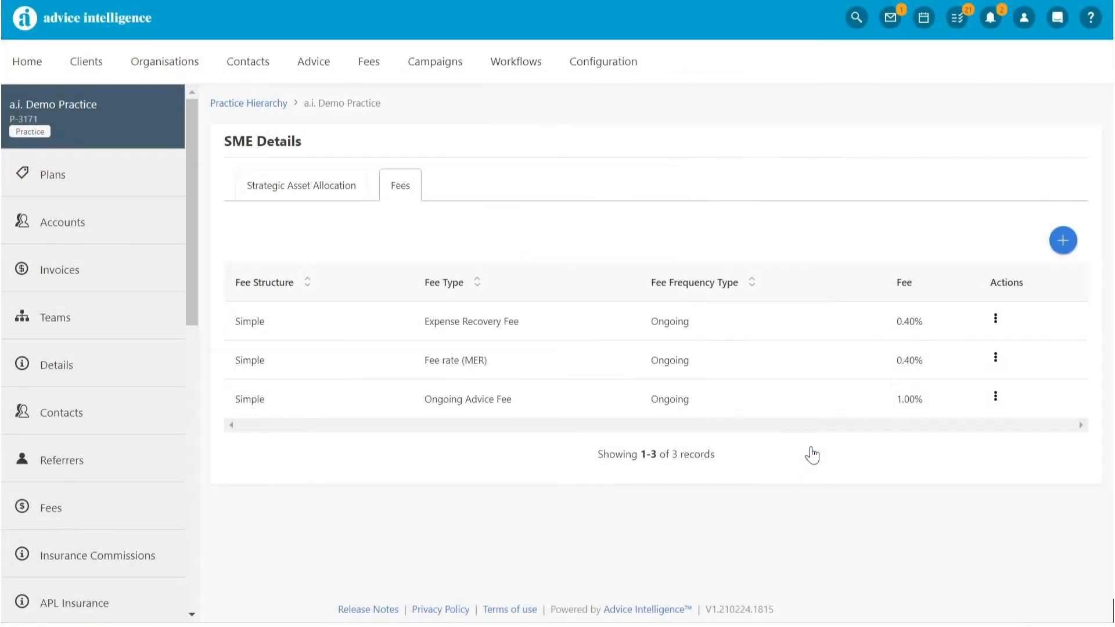
{"action": "scroll", "scroll_direction": "down", "scroll_amount": 3}
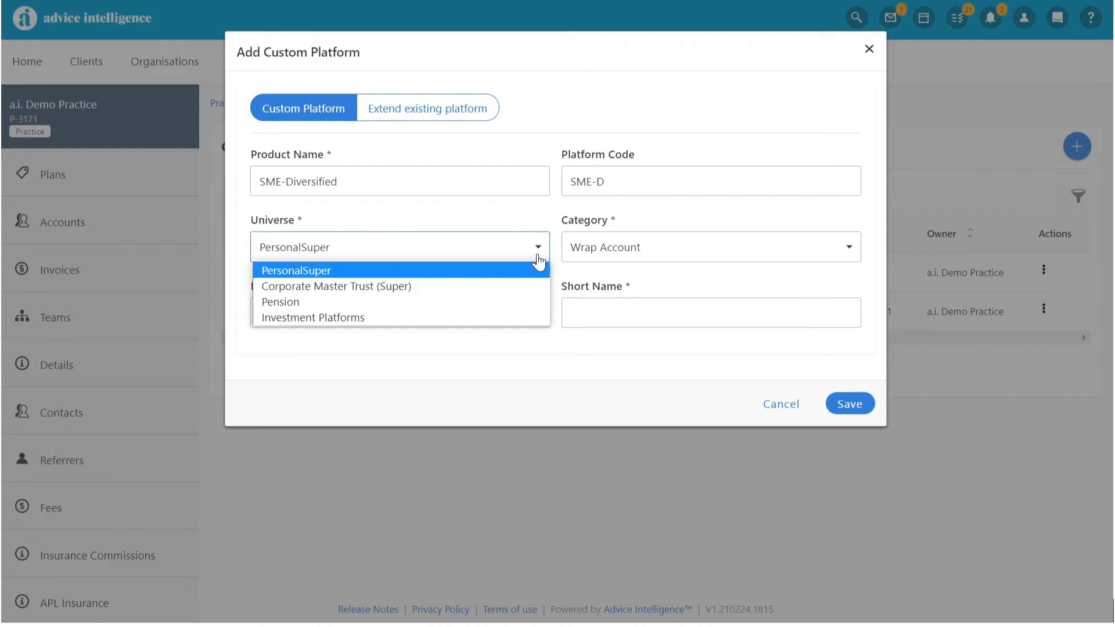
- Save custom platform SME-Diversified (SME-D, PersonalSuper universe, Wrap Account) into the Custom Platforms list
{"action": "left_click", "coordinate": [295, 271]}
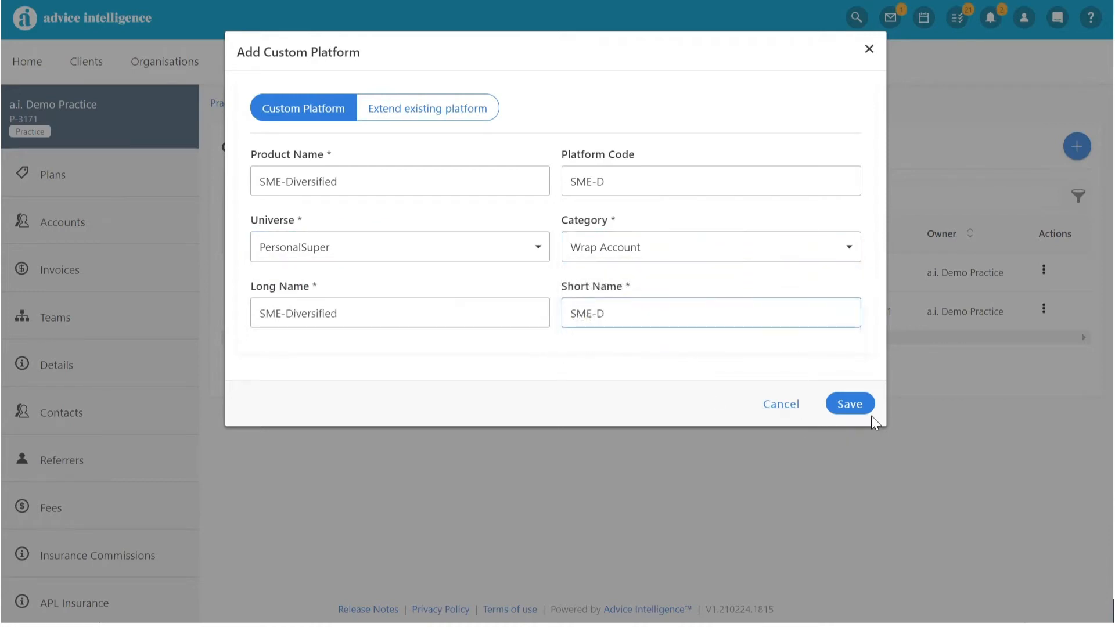
{"action": "left_click", "coordinate": [849, 404]}
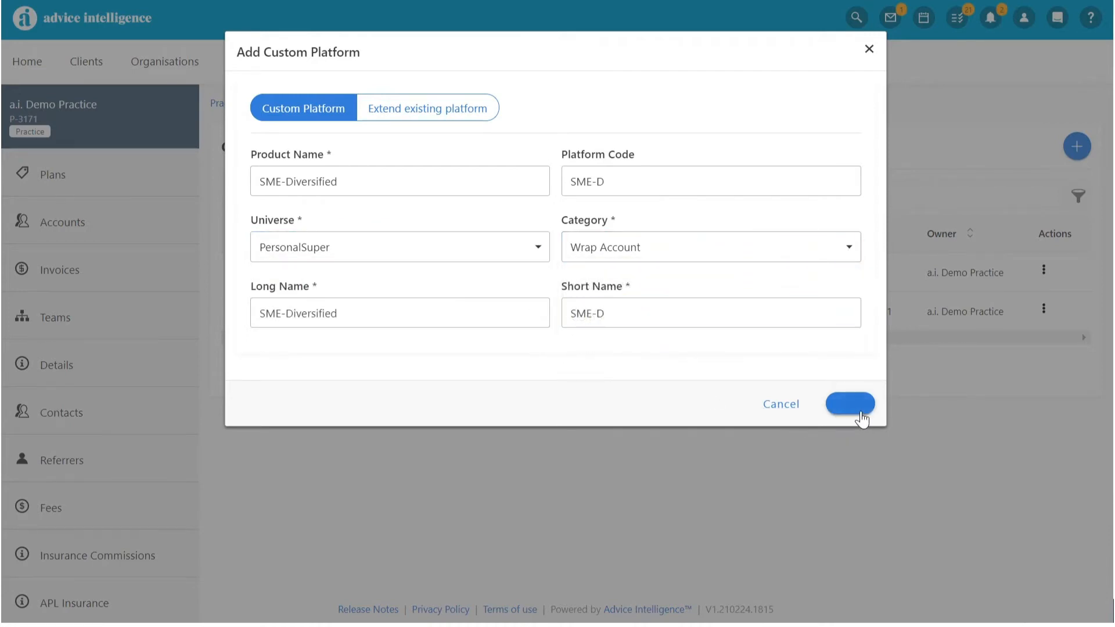
{"action": "left_click", "coordinate": [850, 403]}
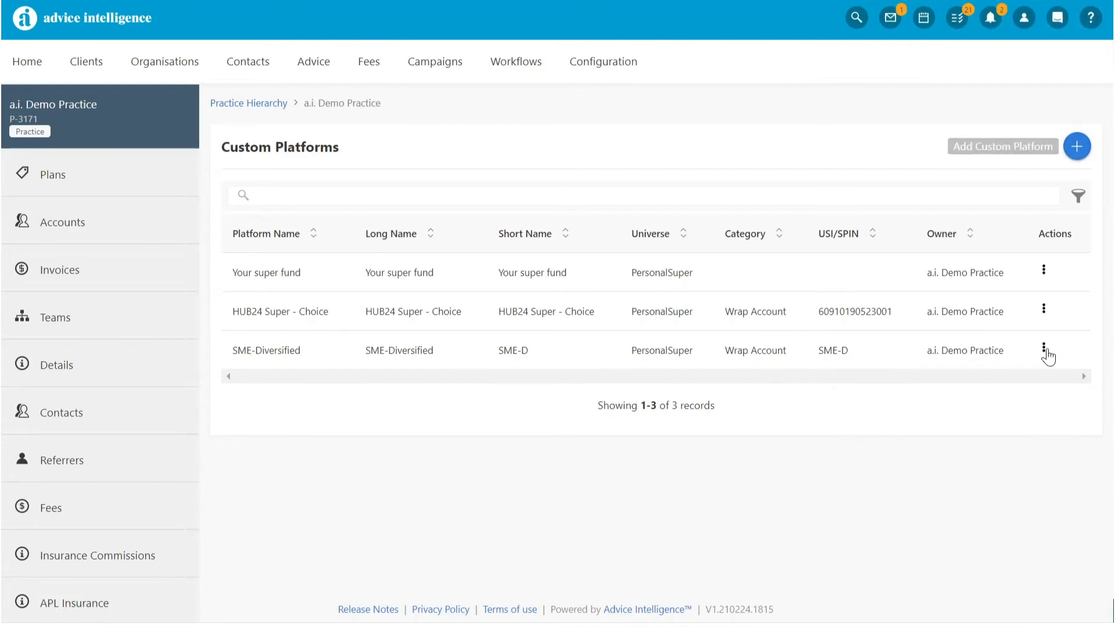
{"action": "left_click", "coordinate": [1043, 349]}
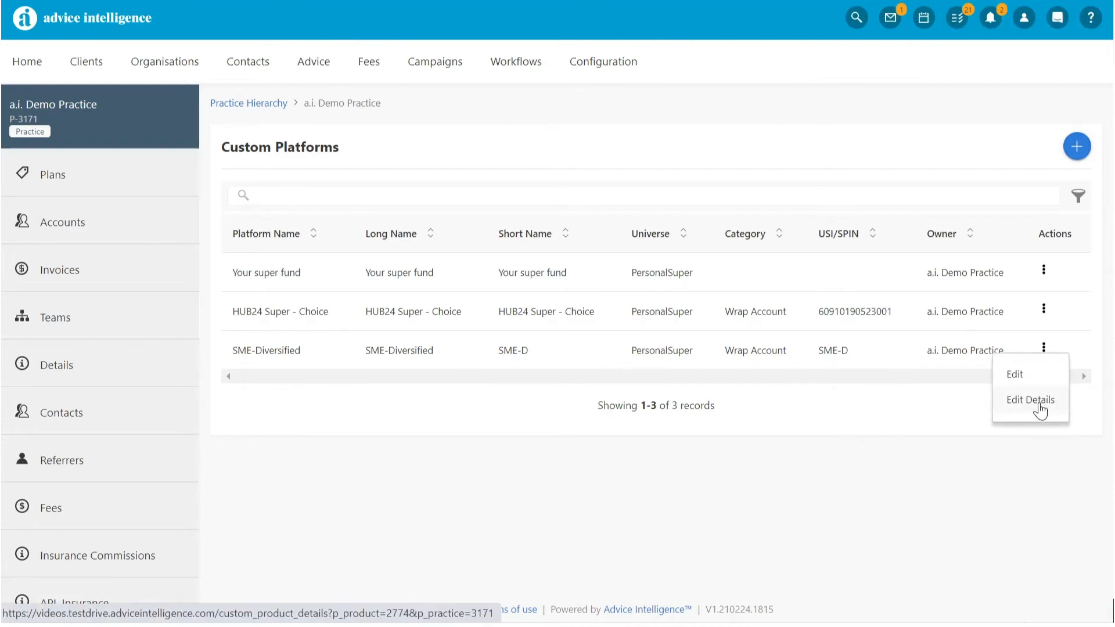
- Tick SME, Woolworths (WOW) and Afterpay Touch as candidate investment options for SME-Diversified
{"action": "left_click", "coordinate": [1030, 399]}
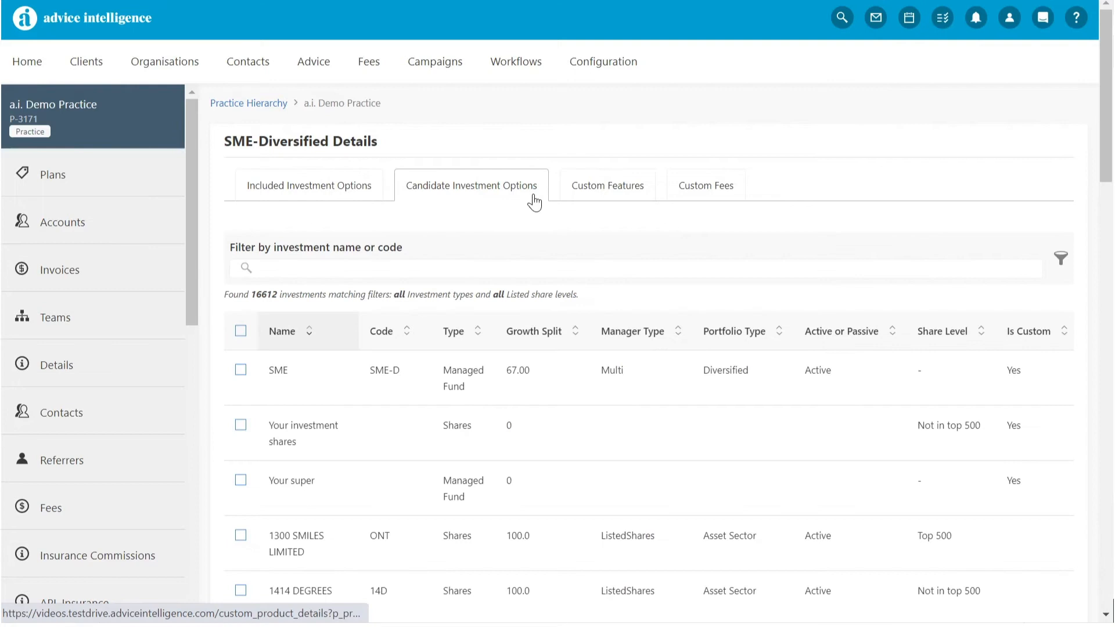
{"action": "type", "text": "SME"}
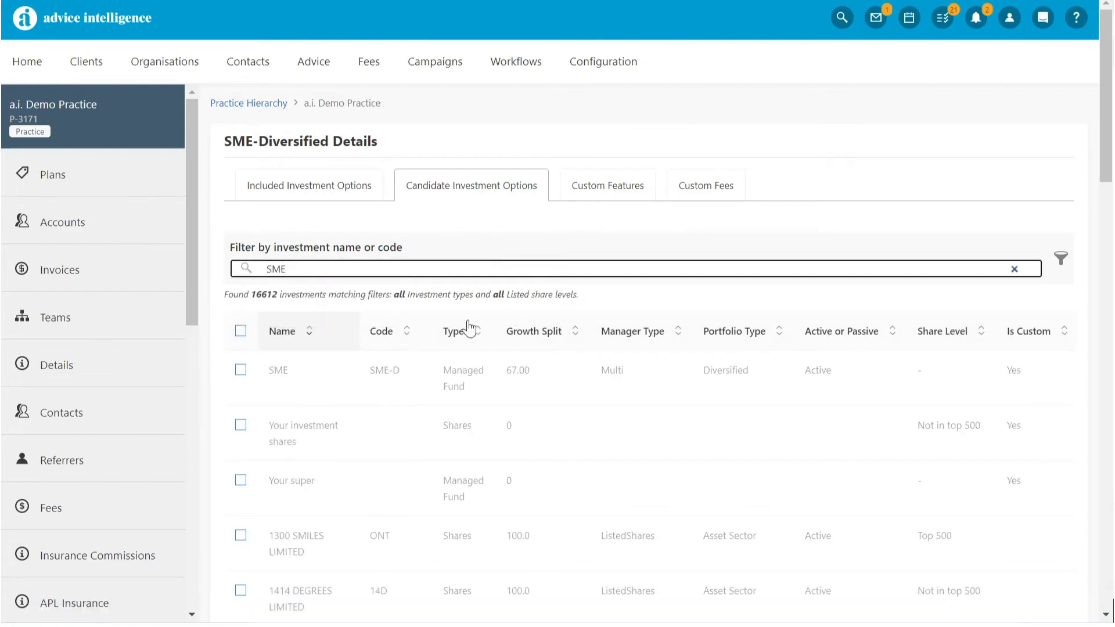
{"action": "left_click", "coordinate": [241, 373]}
{"action": "type", "text": "wow"}
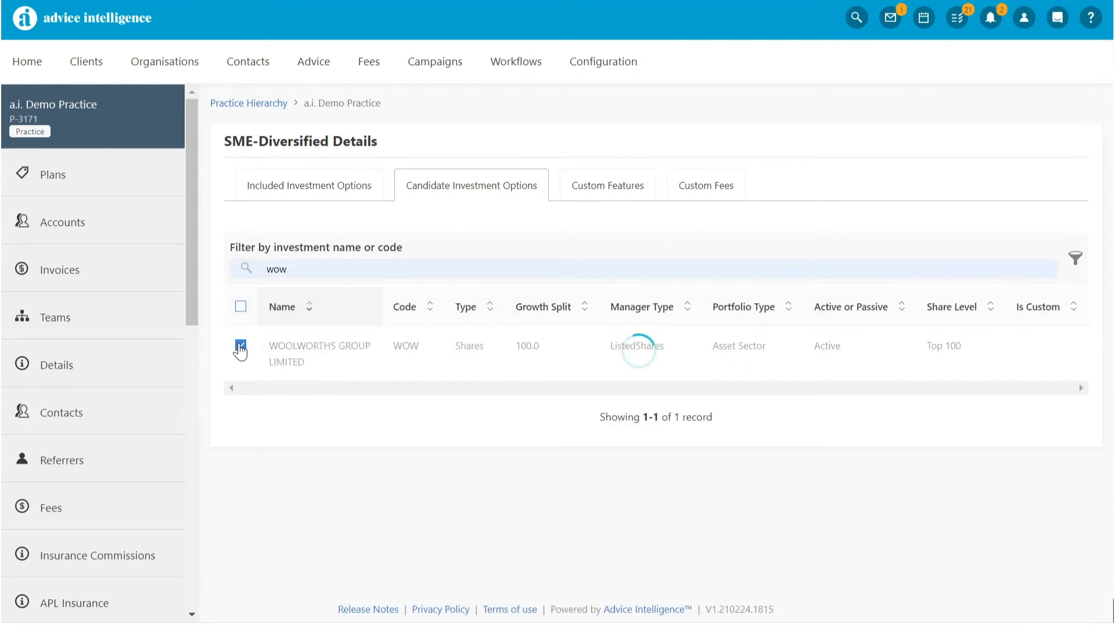
{"action": "type", "text": "AFTERPAY"}
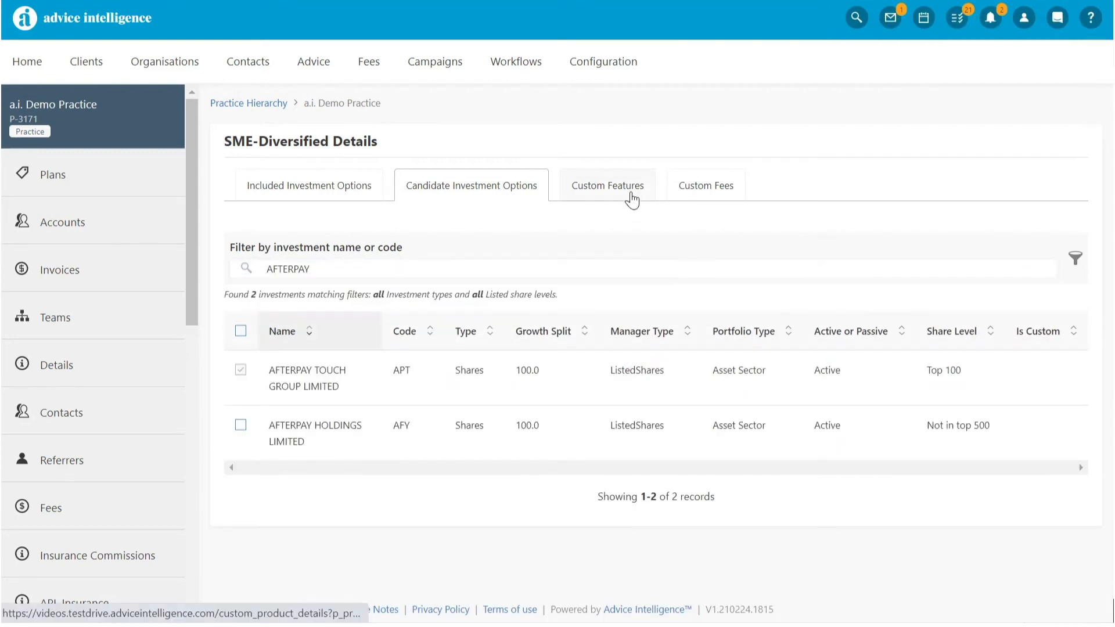
- Fill SME-Diversified's custom features: SME as consultant and administrator, balance minimums and $2 transaction fees
{"action": "left_click", "coordinate": [607, 186]}
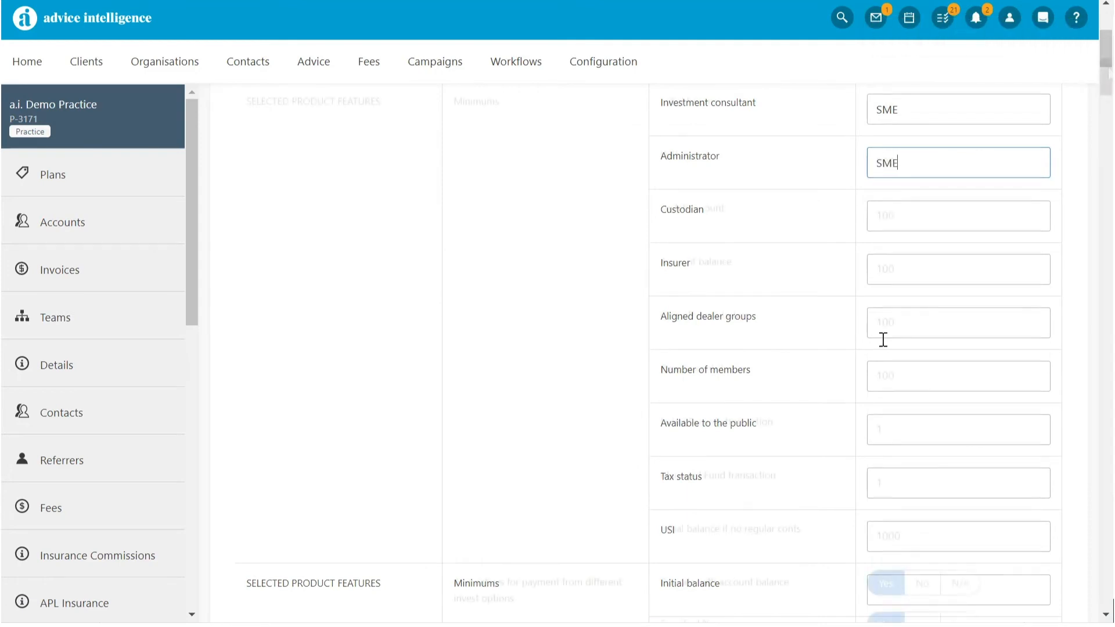
{"action": "scroll", "scroll_direction": "down", "scroll_amount": 3}
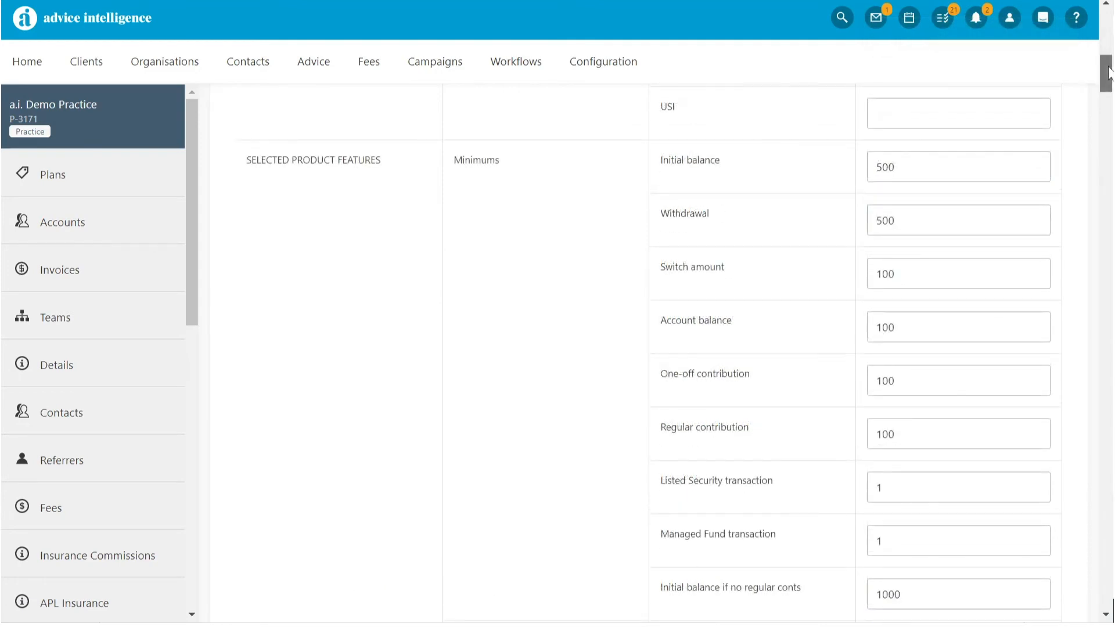
{"action": "scroll", "scroll_direction": "down", "scroll_amount": 3}
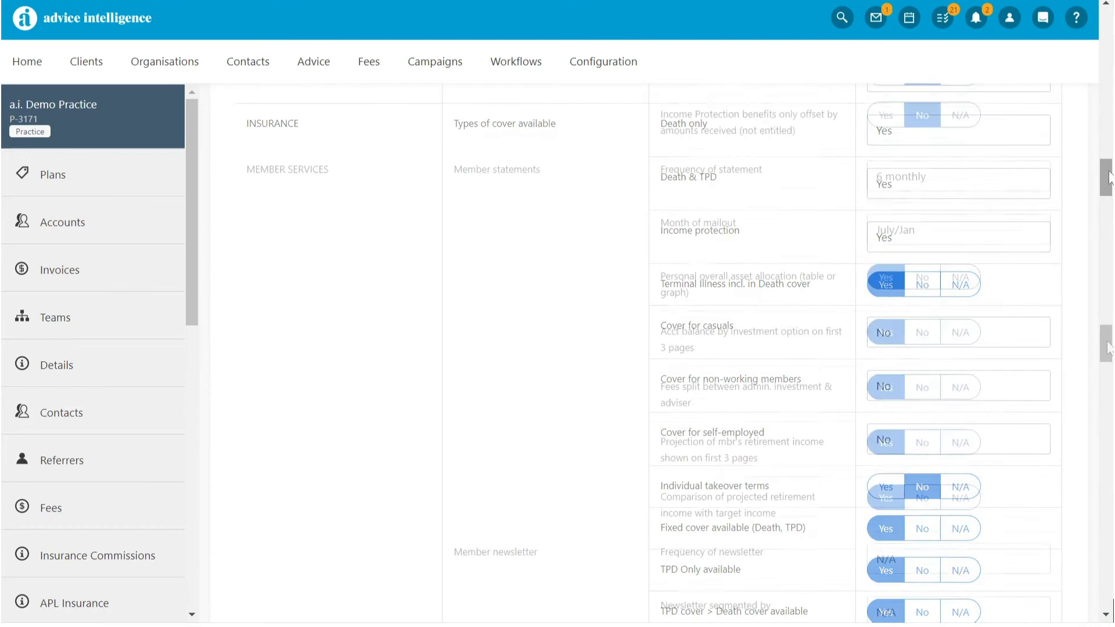
{"action": "scroll", "scroll_direction": "down", "scroll_amount": 3}
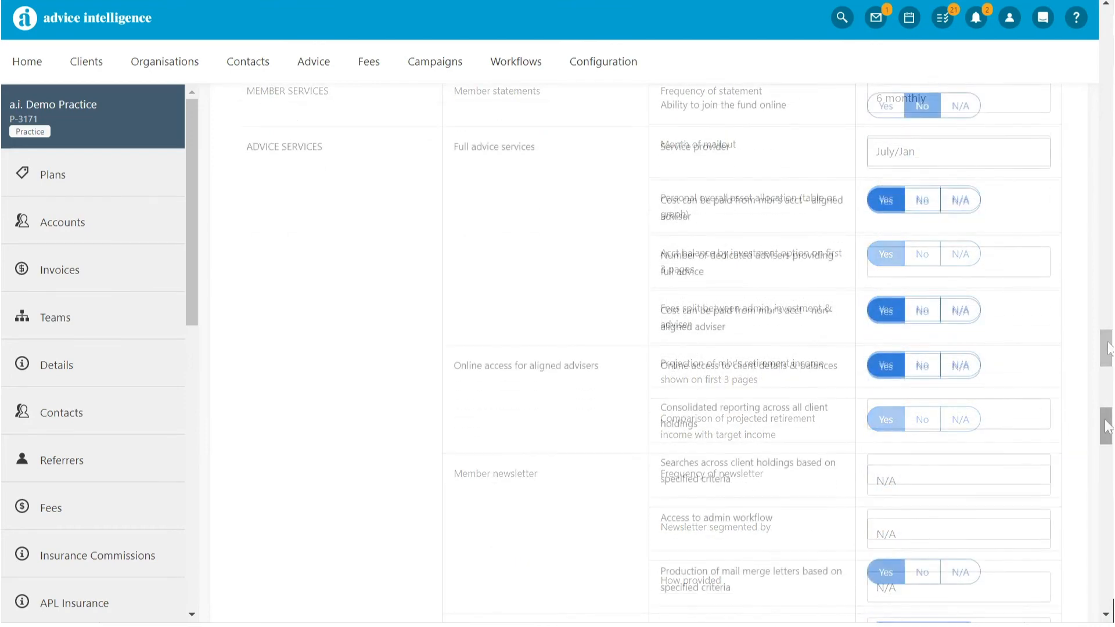
{"action": "scroll", "scroll_direction": "down", "scroll_amount": 3}
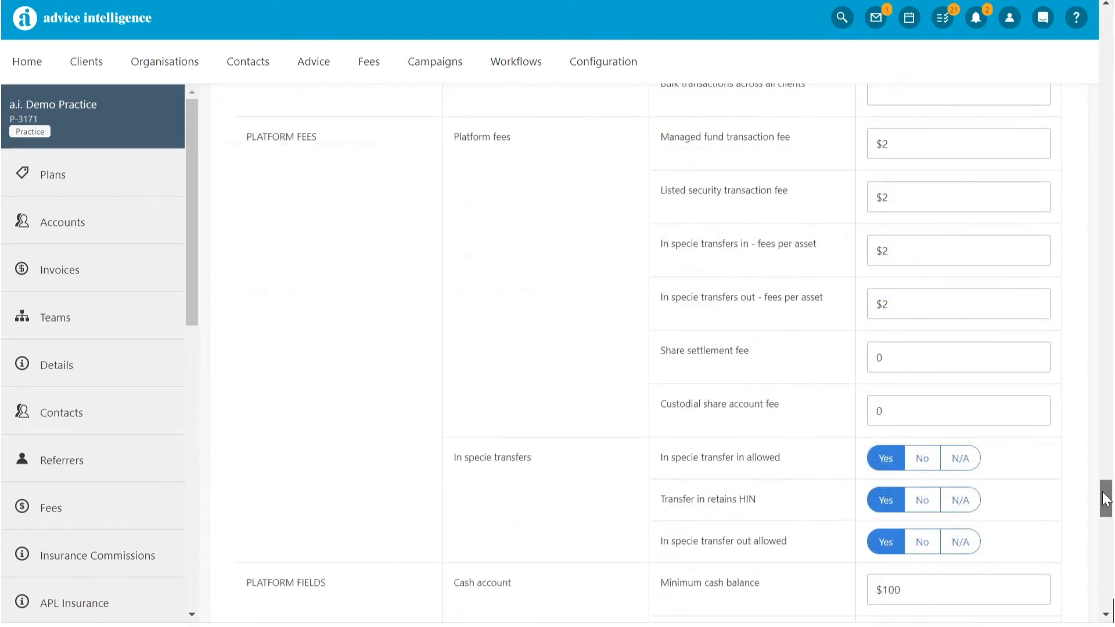
{"action": "left_click", "coordinate": [705, 186]}
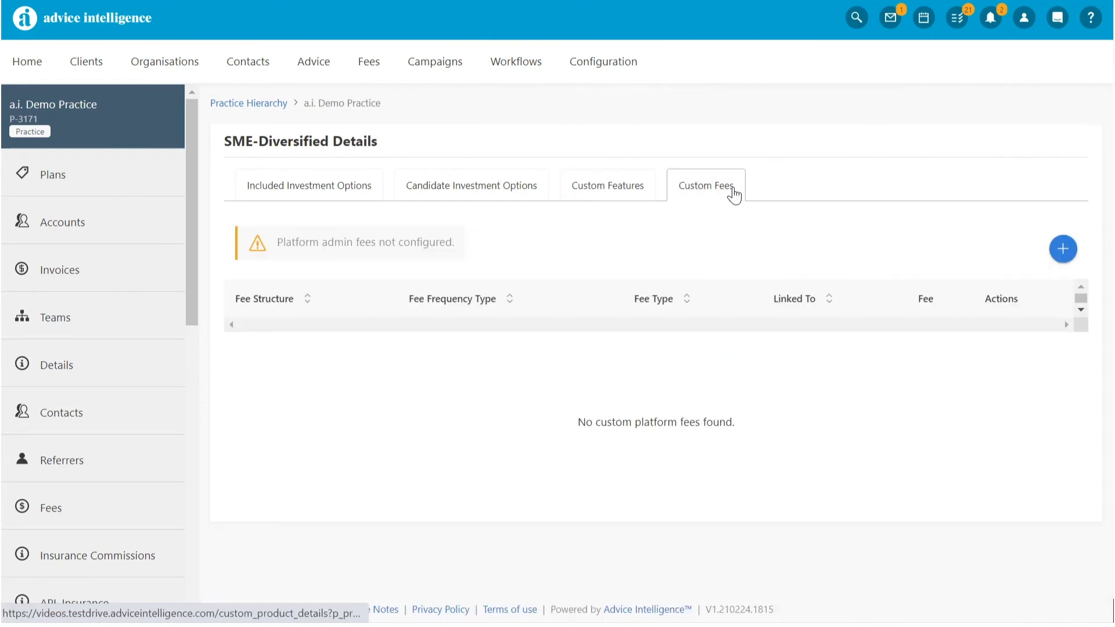
- Add a 0.5% One-off Advice Fee to SME-Diversified, then find it by searching SME in the modelling platform list
{"action": "left_click", "coordinate": [1063, 249]}
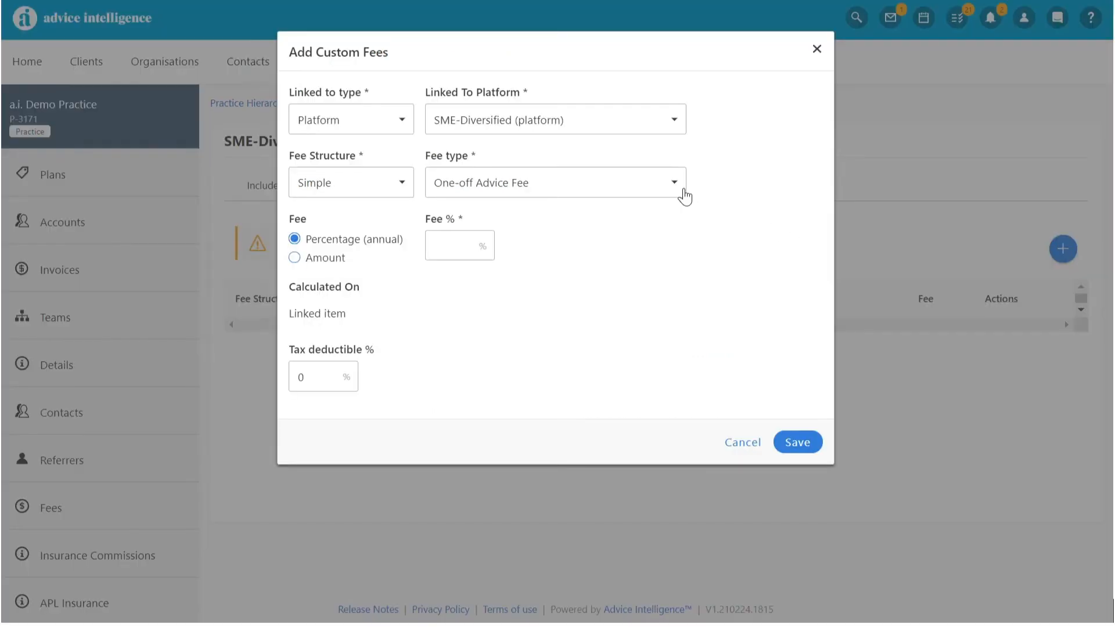
{"action": "left_click", "coordinate": [460, 246]}
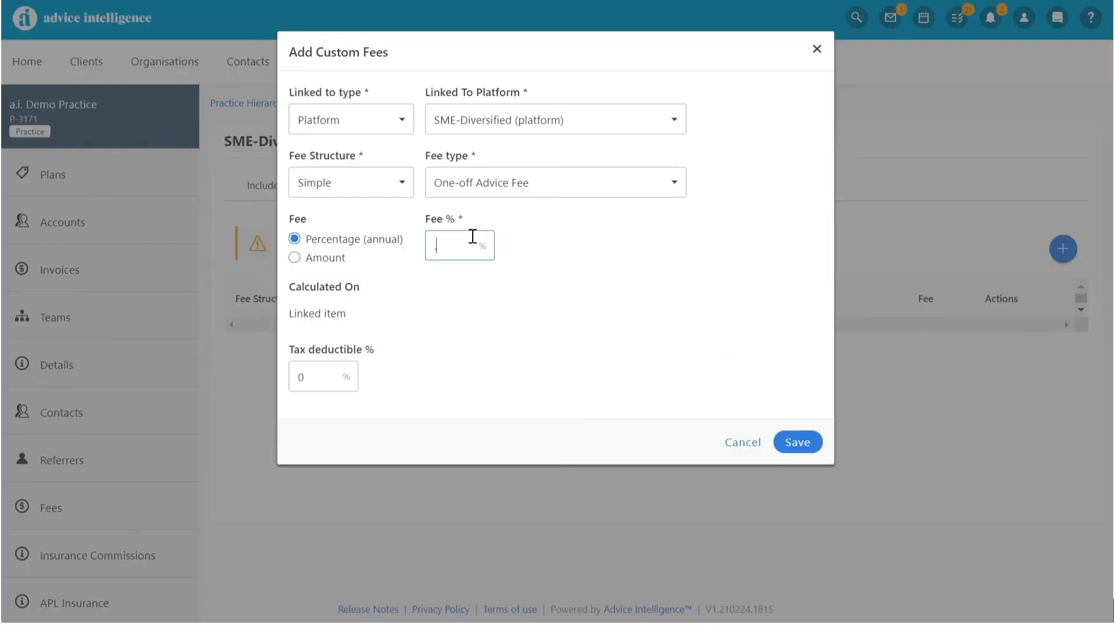
{"action": "type", "text": ".5"}
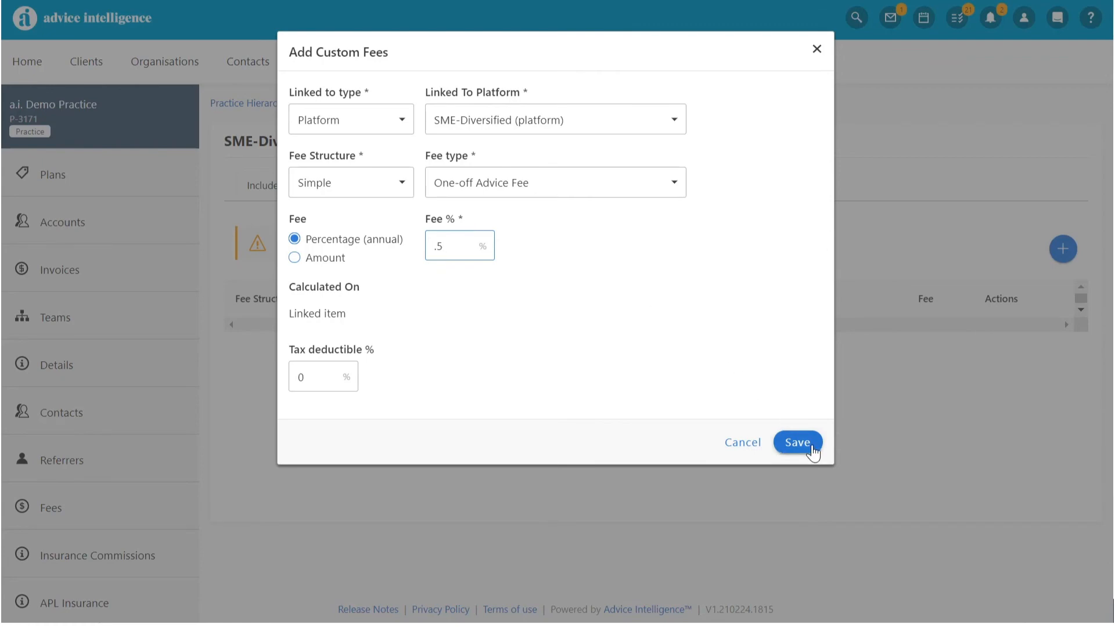
{"action": "left_click", "coordinate": [797, 442]}
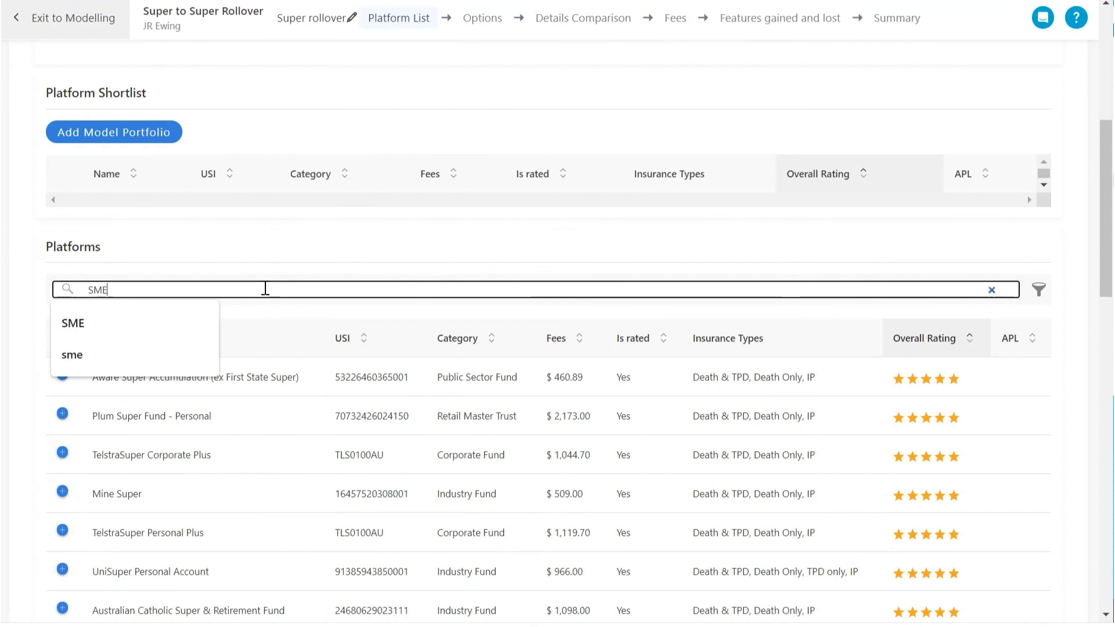
{"action": "left_click", "coordinate": [72, 323]}
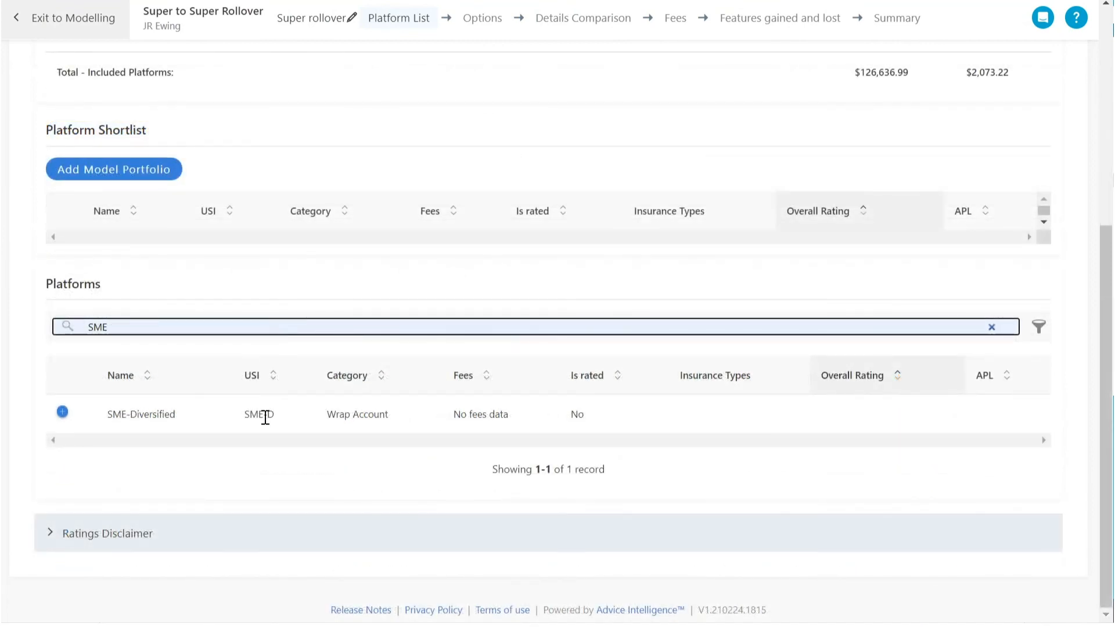